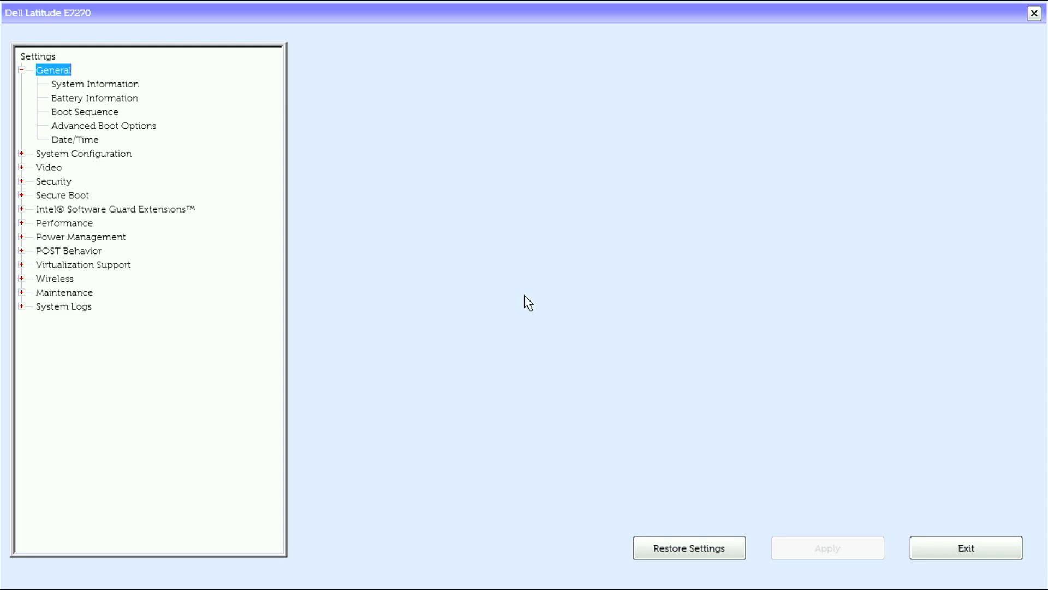
View General > System Information down to the processor and device details
{"action": "left_click", "coordinate": [94, 84]}
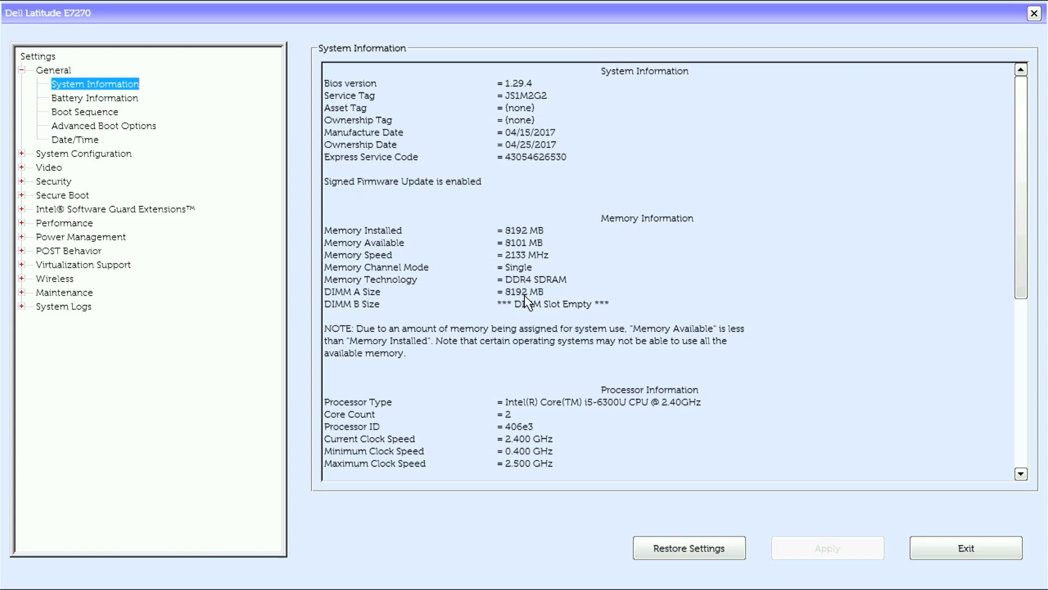
{"action": "mouse_move", "coordinate": [632, 302]}
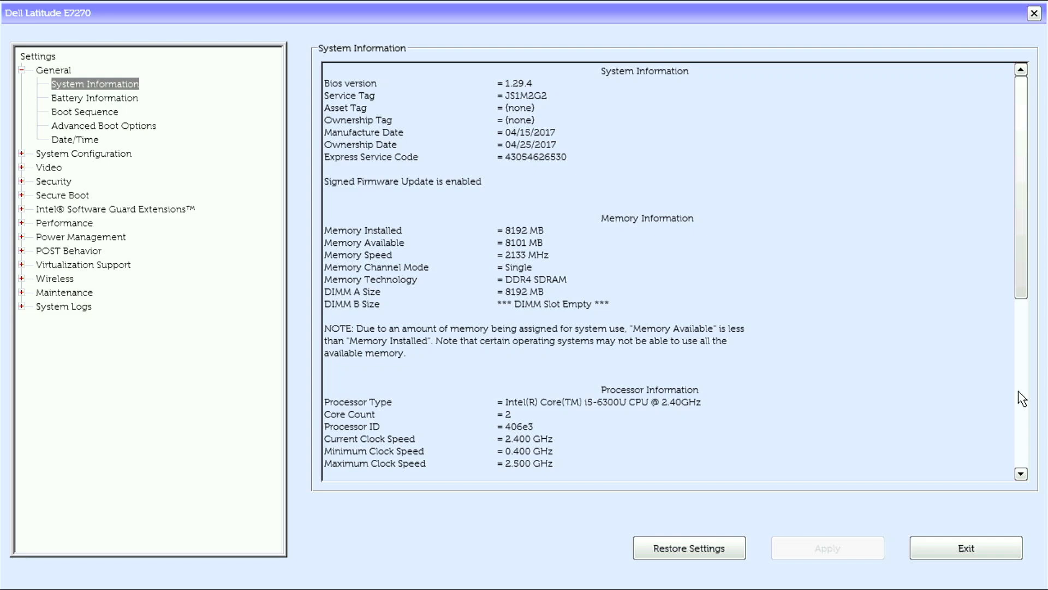
{"action": "scroll", "scroll_direction": "down", "scroll_amount": 3}
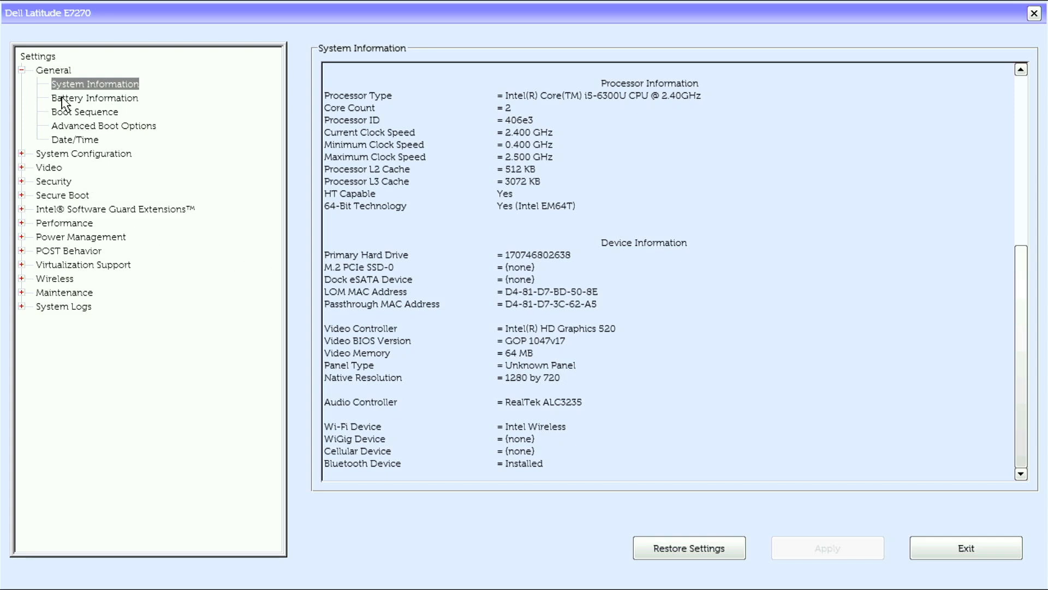
Review Battery Information, Advanced Boot Options, Integrated NIC and SATA Operation pages
{"action": "left_click", "coordinate": [94, 98]}
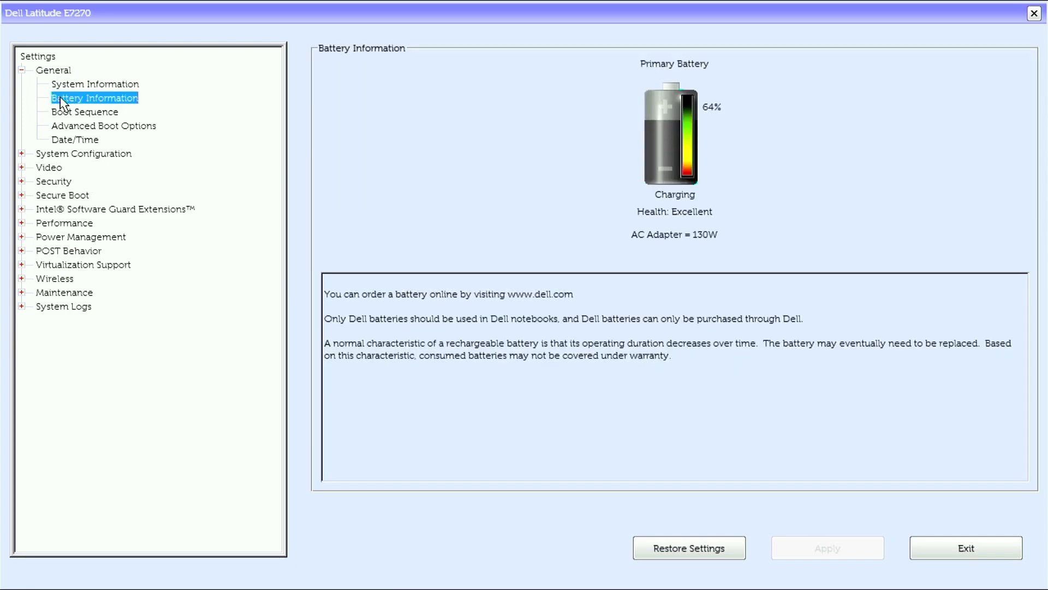
{"action": "left_click", "coordinate": [104, 126]}
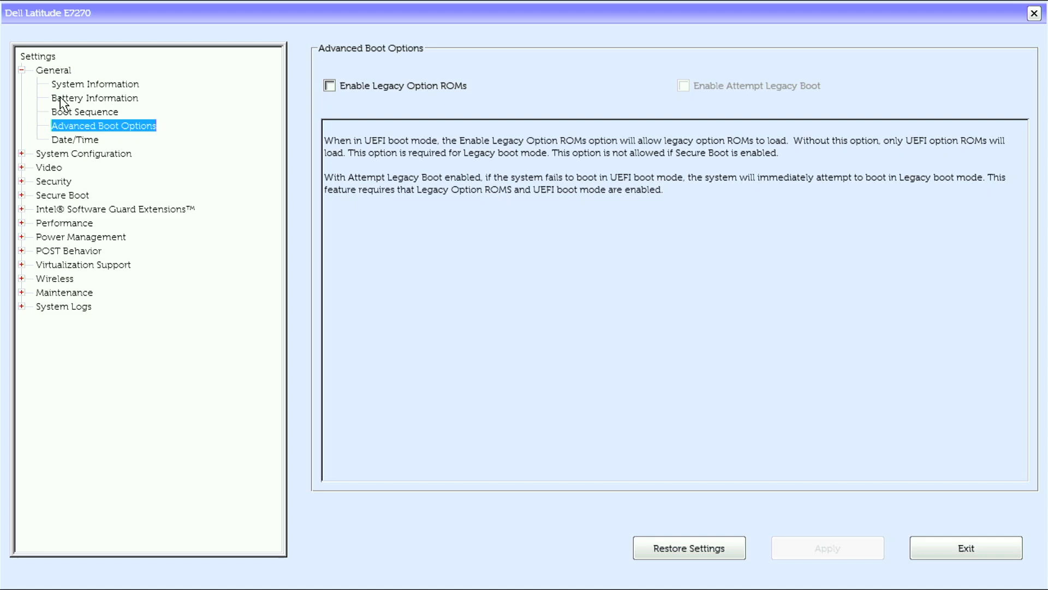
{"action": "left_click", "coordinate": [84, 152]}
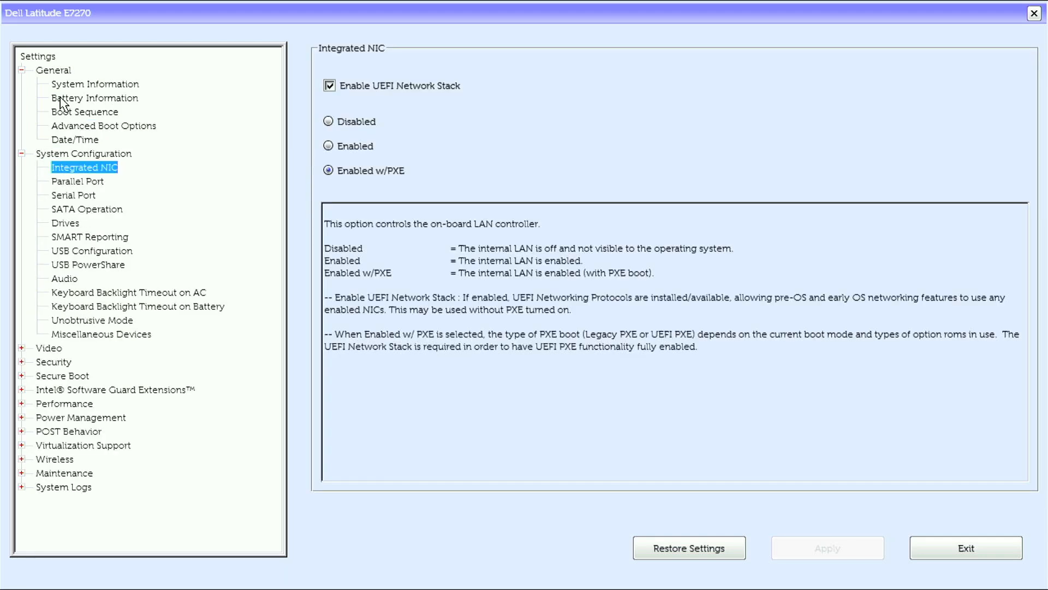
{"action": "left_click", "coordinate": [86, 208]}
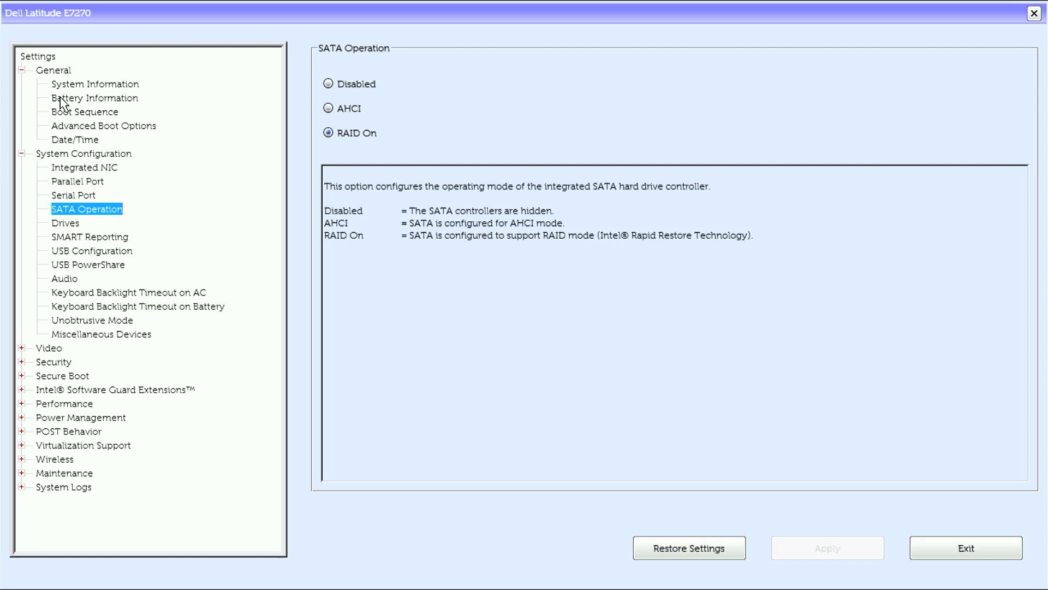
Review SMART Reporting, USB PowerShare, keyboard backlight timeouts and Video LCD Brightness
{"action": "left_click", "coordinate": [90, 235]}
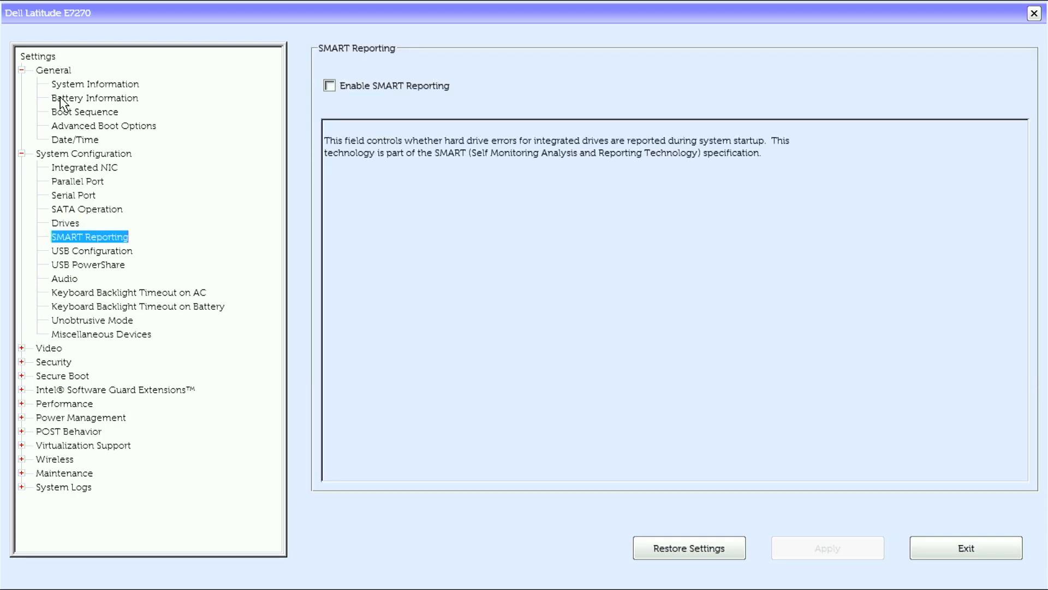
{"action": "left_click", "coordinate": [88, 265]}
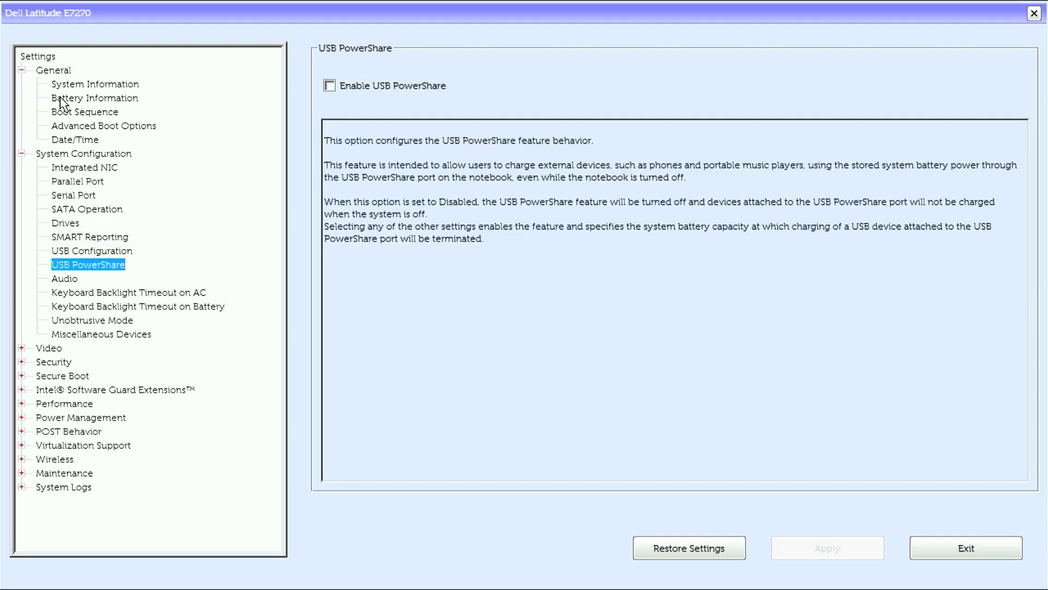
{"action": "left_click", "coordinate": [130, 293]}
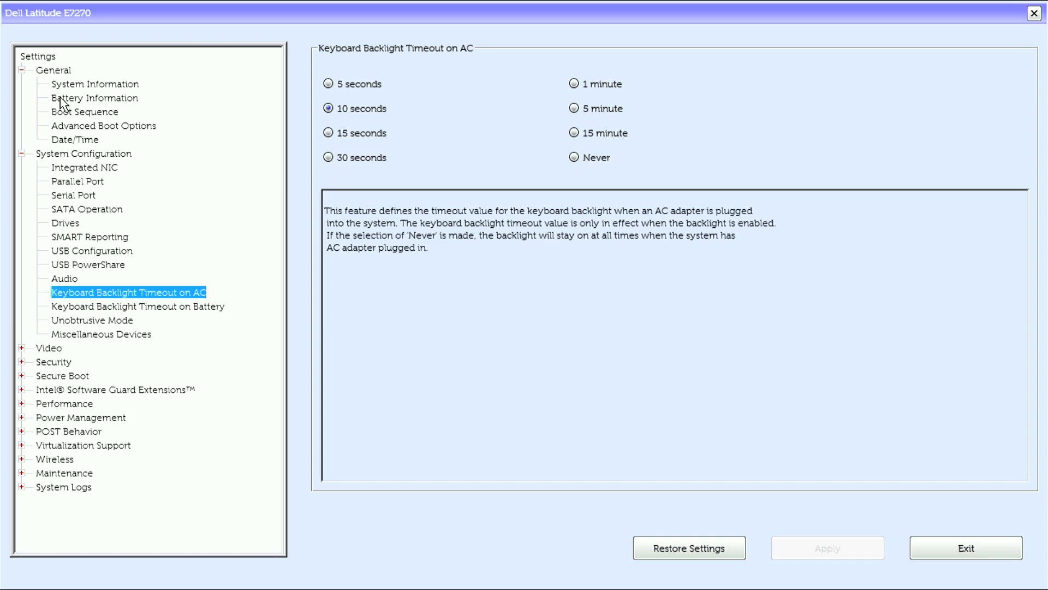
{"action": "left_click", "coordinate": [138, 306]}
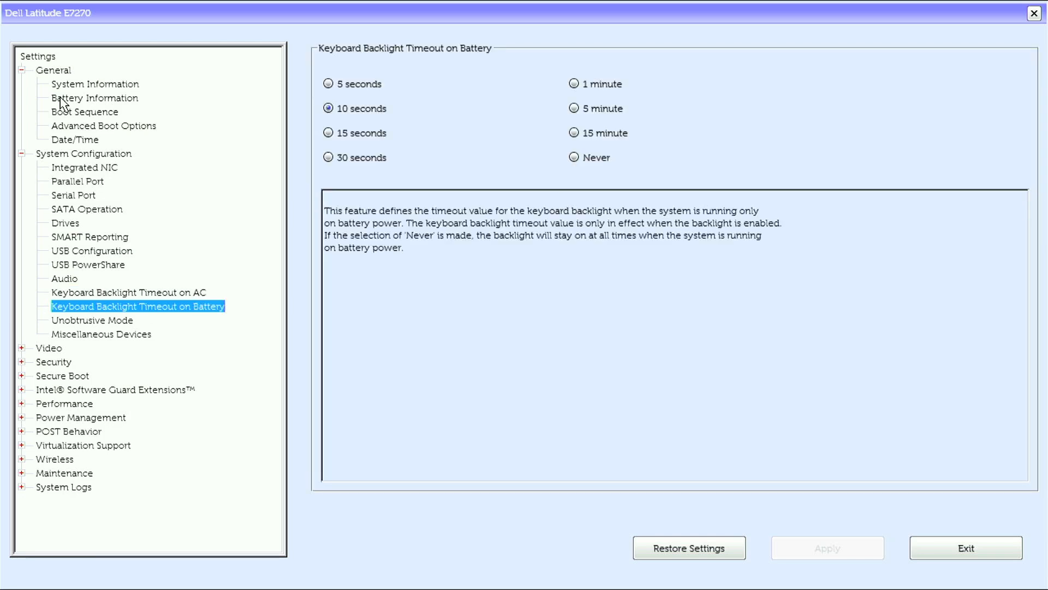
{"action": "left_click", "coordinate": [100, 334]}
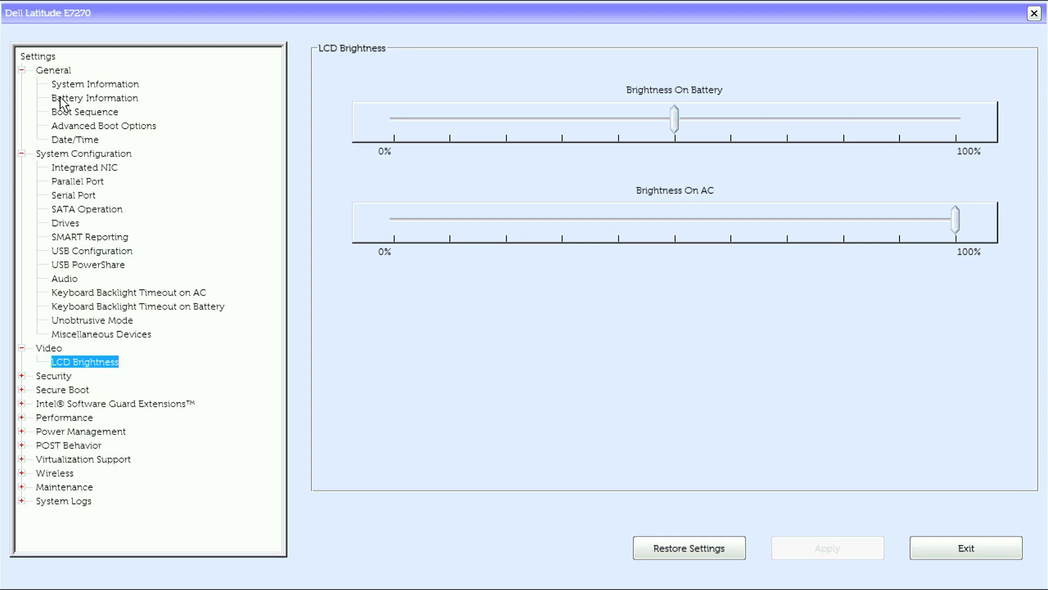
Review Security pages from Internal HDD-2 Password through Non-Admin Setup Changes and TPM 2.0 Security
{"action": "left_click", "coordinate": [22, 389]}
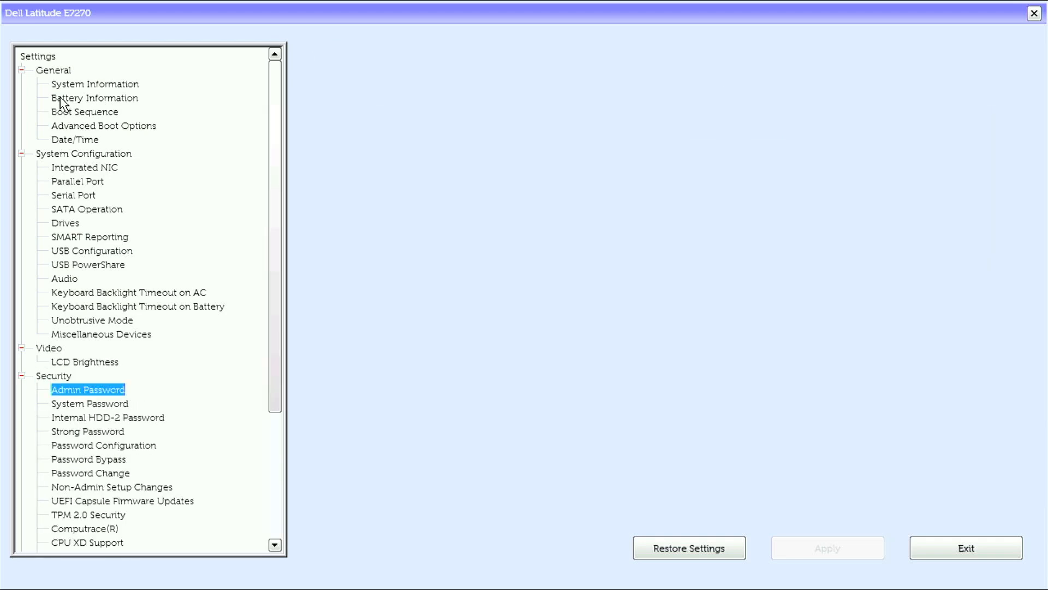
{"action": "left_click", "coordinate": [108, 417]}
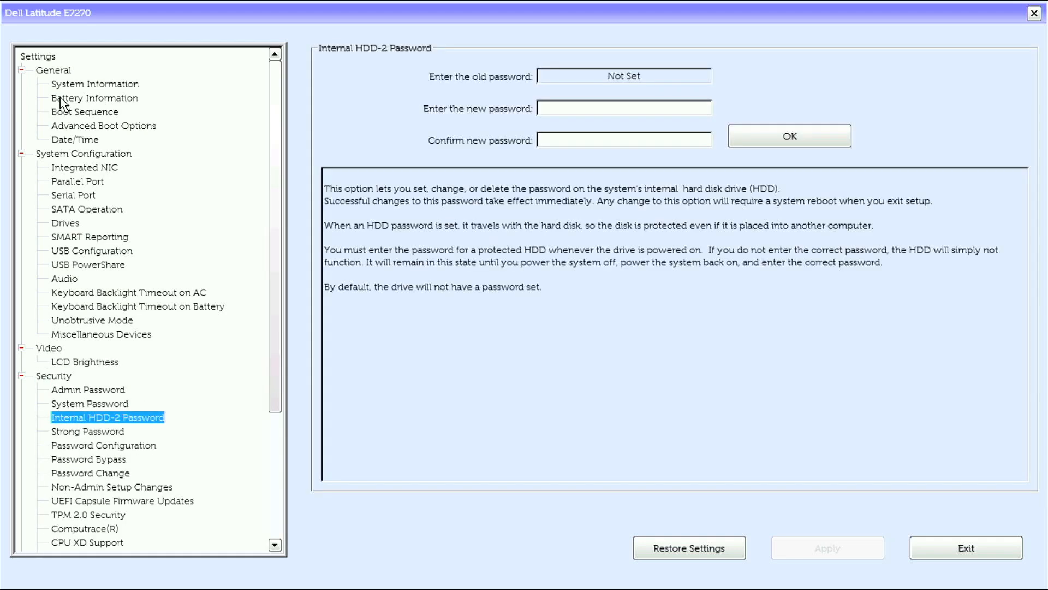
{"action": "left_click", "coordinate": [102, 445]}
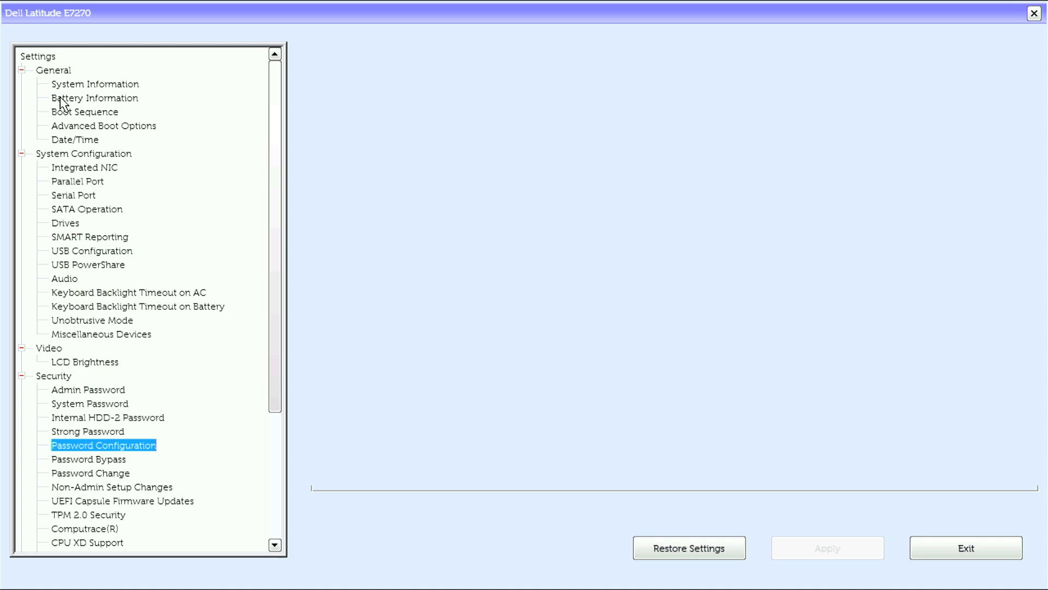
{"action": "left_click", "coordinate": [90, 473]}
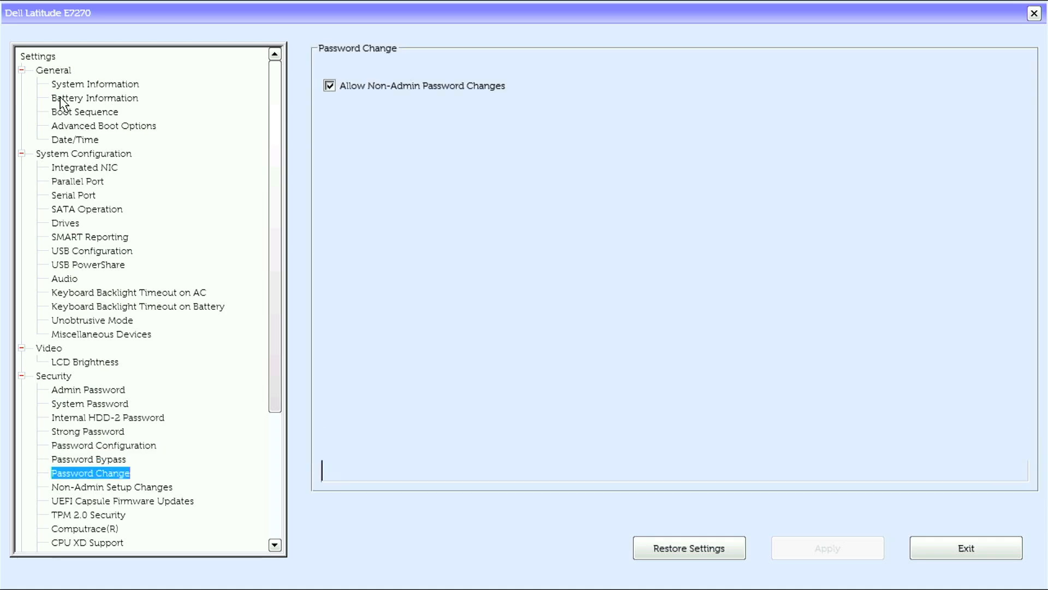
{"action": "left_click", "coordinate": [111, 487]}
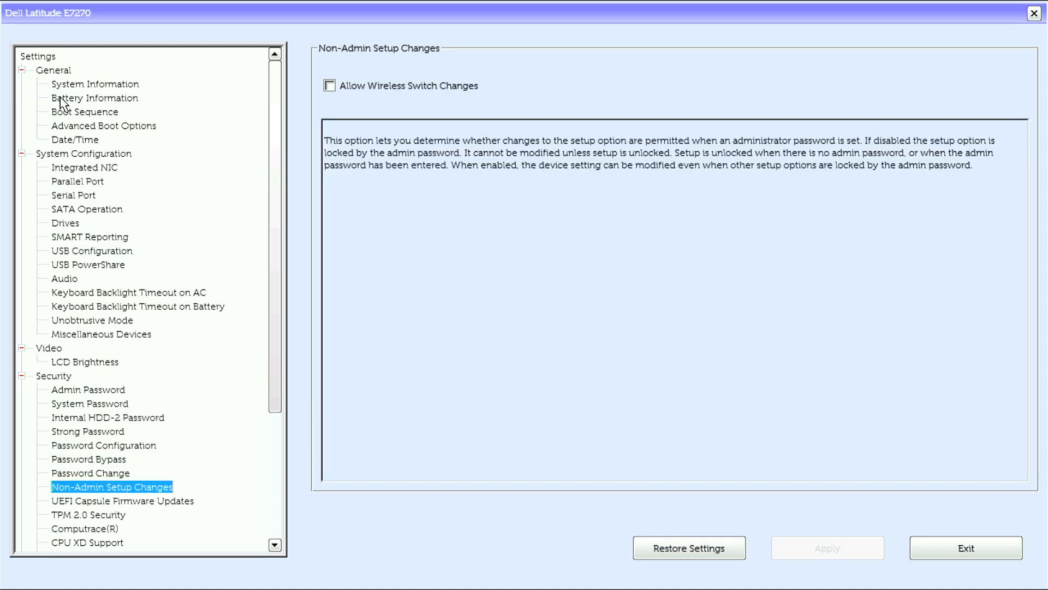
{"action": "left_click", "coordinate": [87, 514]}
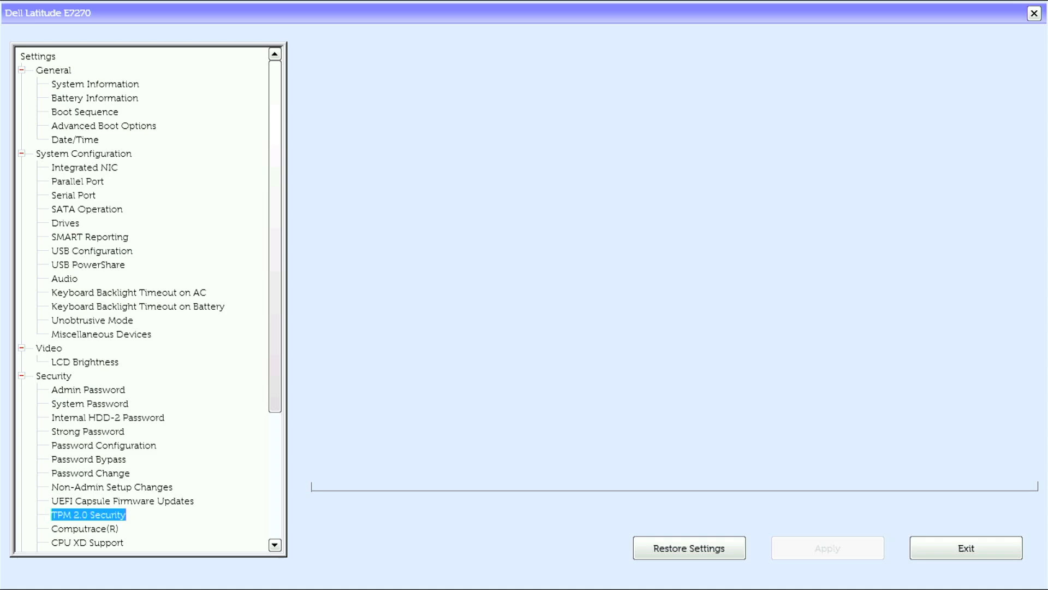
Review Computrace(R), OROM Keyboard Access, Admin Setup Lockout and continue toward Secure Boot
{"action": "left_click", "coordinate": [85, 529]}
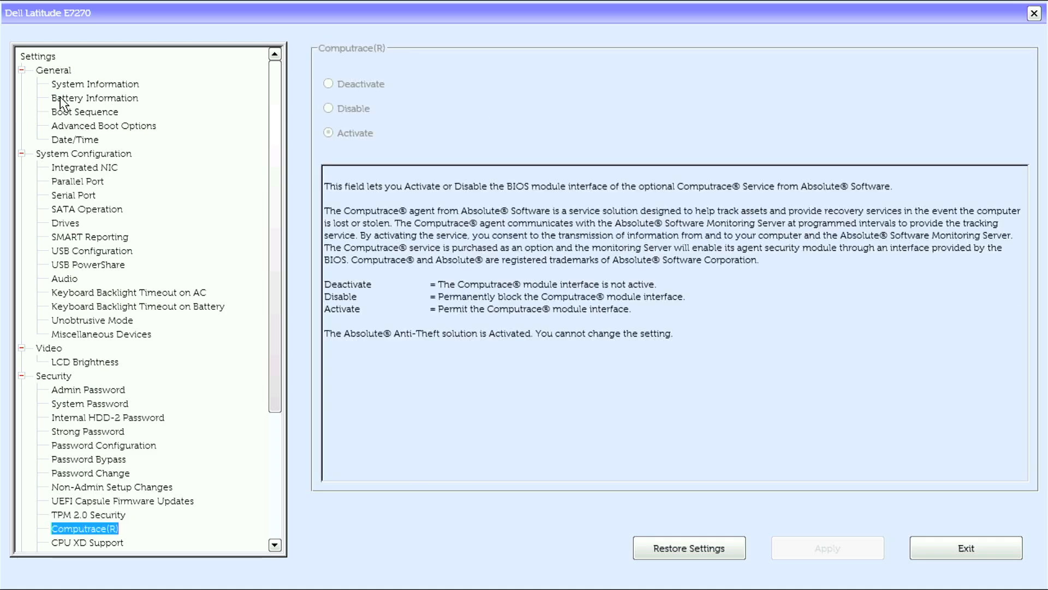
{"action": "left_click", "coordinate": [105, 543]}
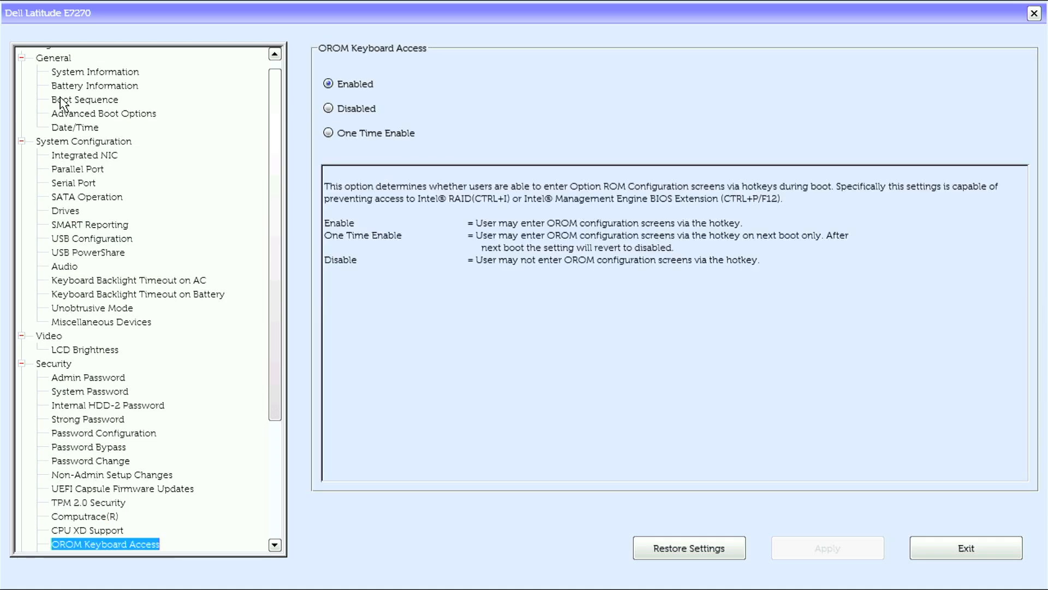
{"action": "left_click", "coordinate": [99, 544]}
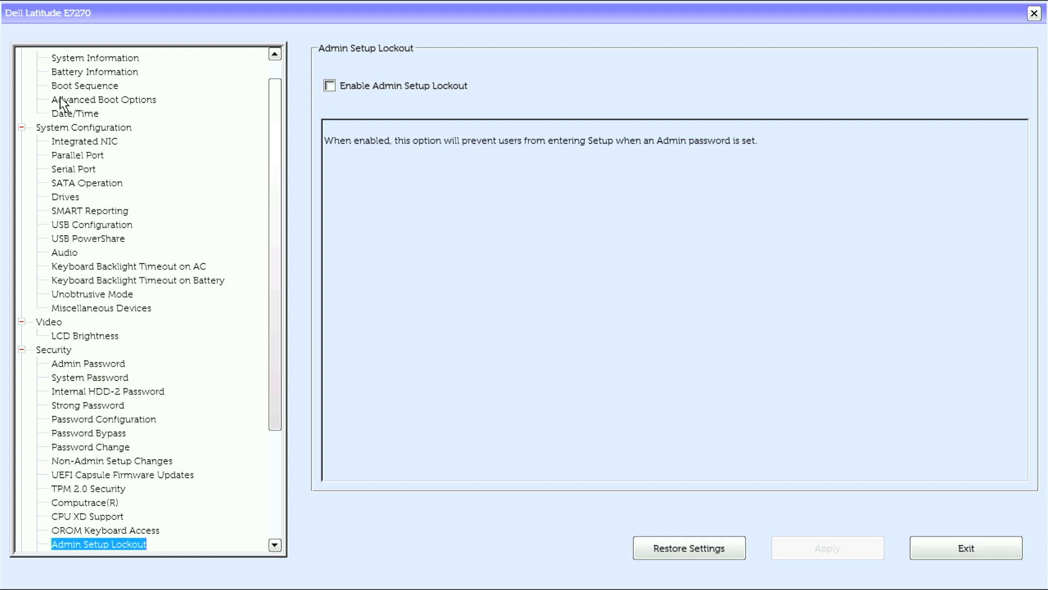
{"action": "left_click", "coordinate": [105, 530]}
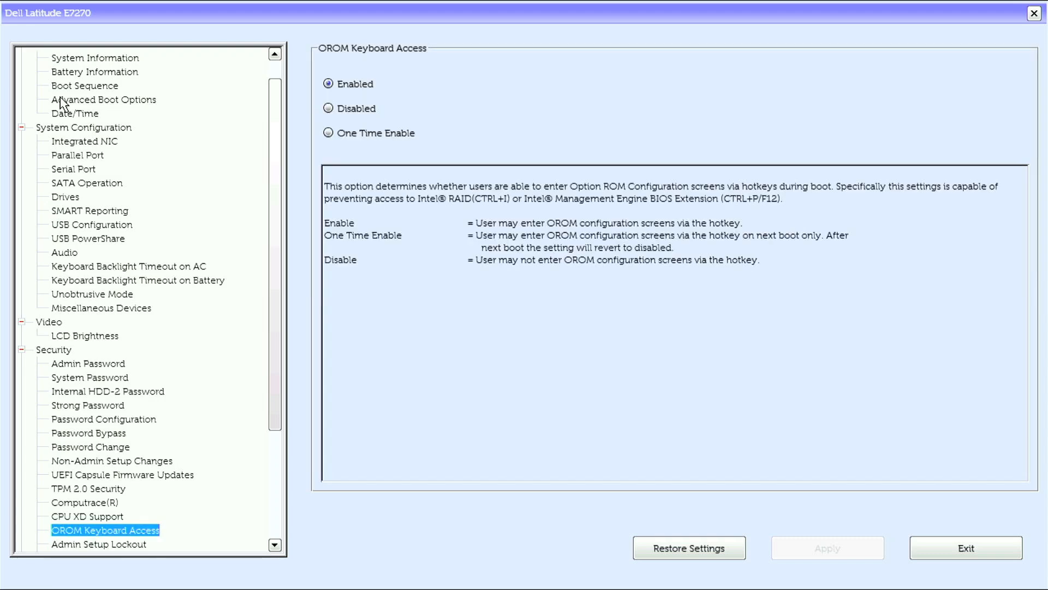
{"action": "left_click", "coordinate": [98, 544]}
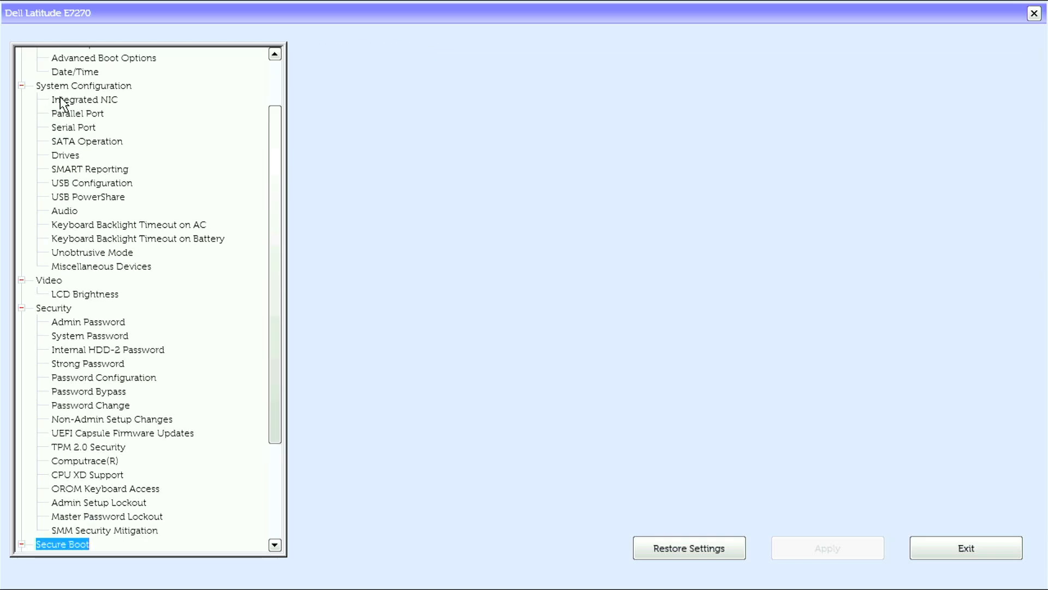
View Intel SGX Enable and C-States Control, then Power Management's Auto On Time
{"action": "left_click", "coordinate": [106, 543]}
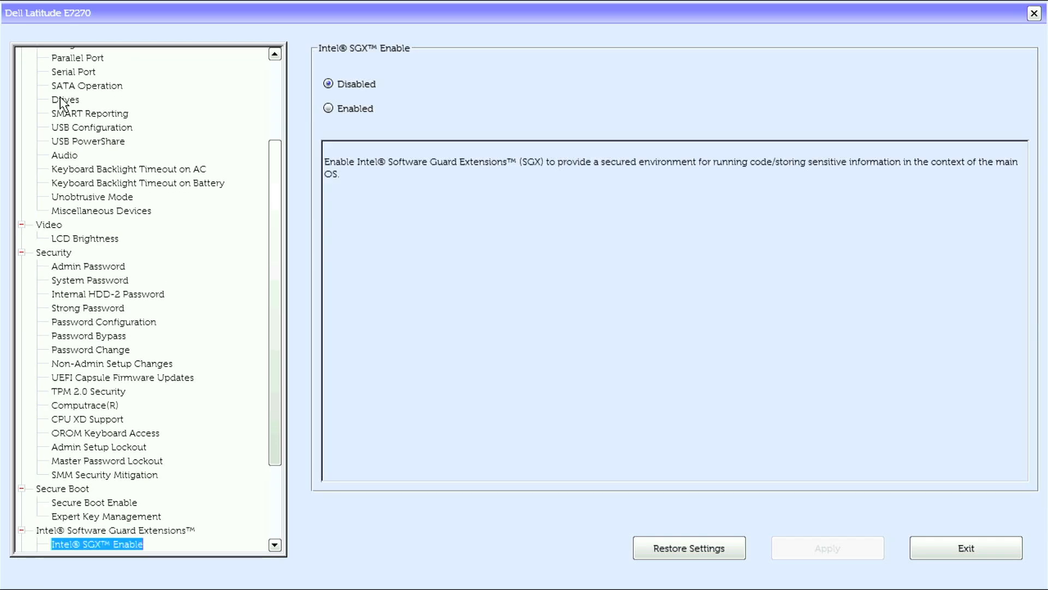
{"action": "left_click", "coordinate": [97, 543]}
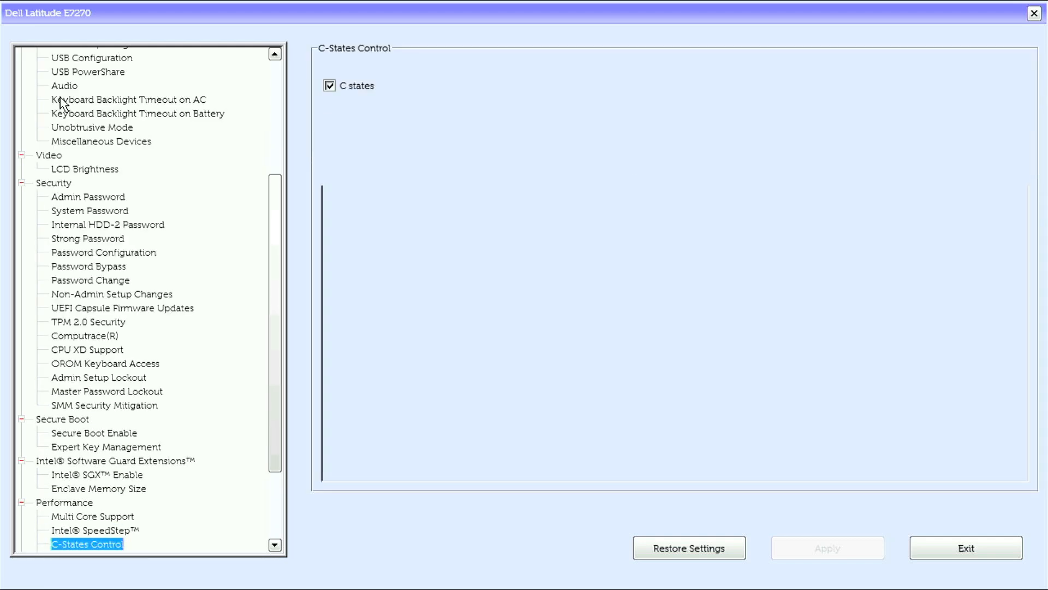
{"action": "left_click", "coordinate": [96, 544]}
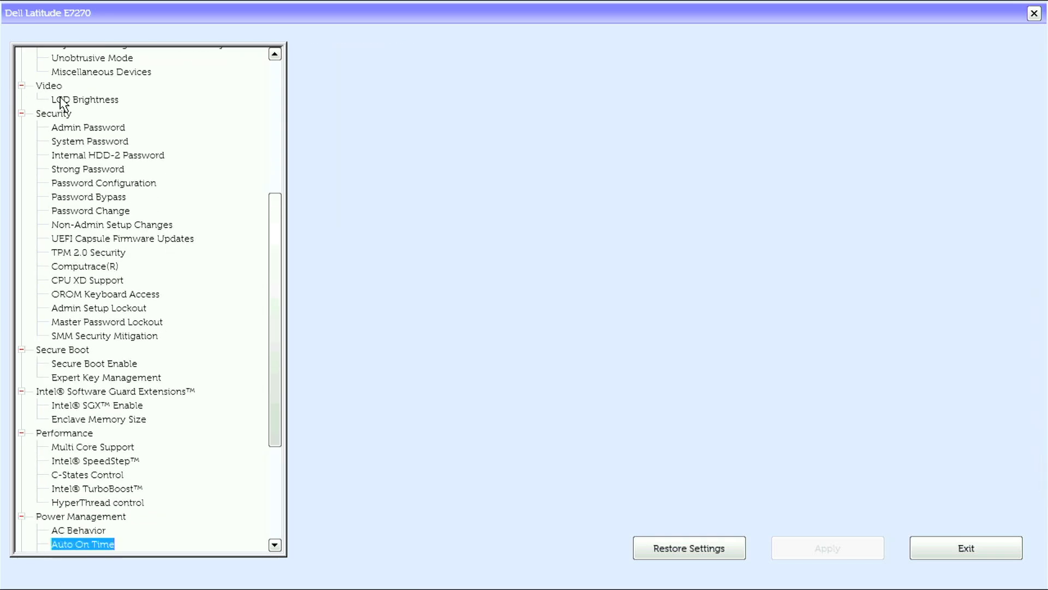
View Block Sleep and Advanced Battery Charge Configuration, then POST Behavior's Keypad (Embedded)
{"action": "left_click", "coordinate": [91, 544]}
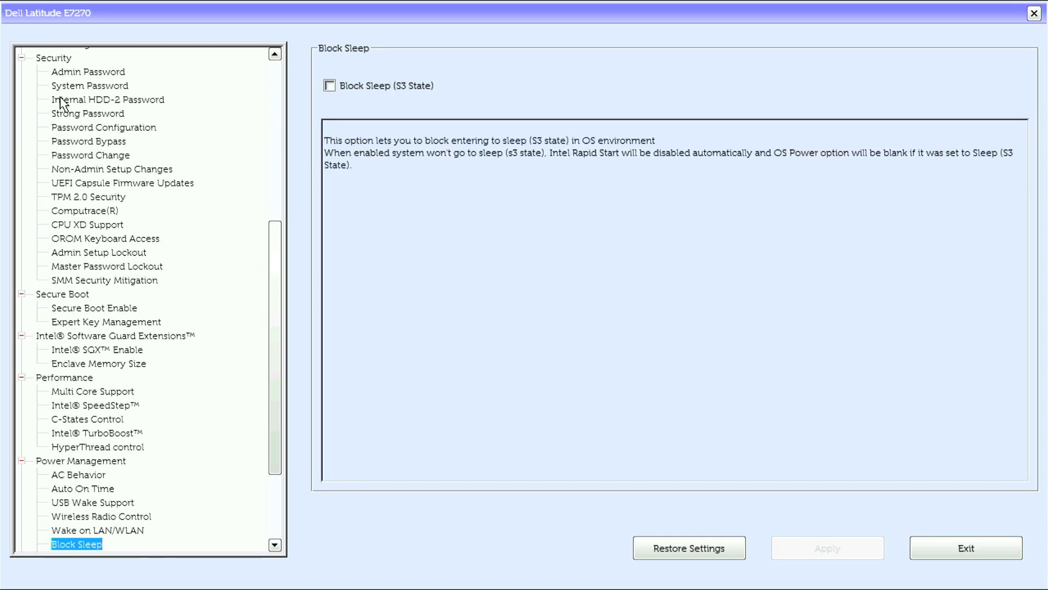
{"action": "left_click", "coordinate": [75, 544]}
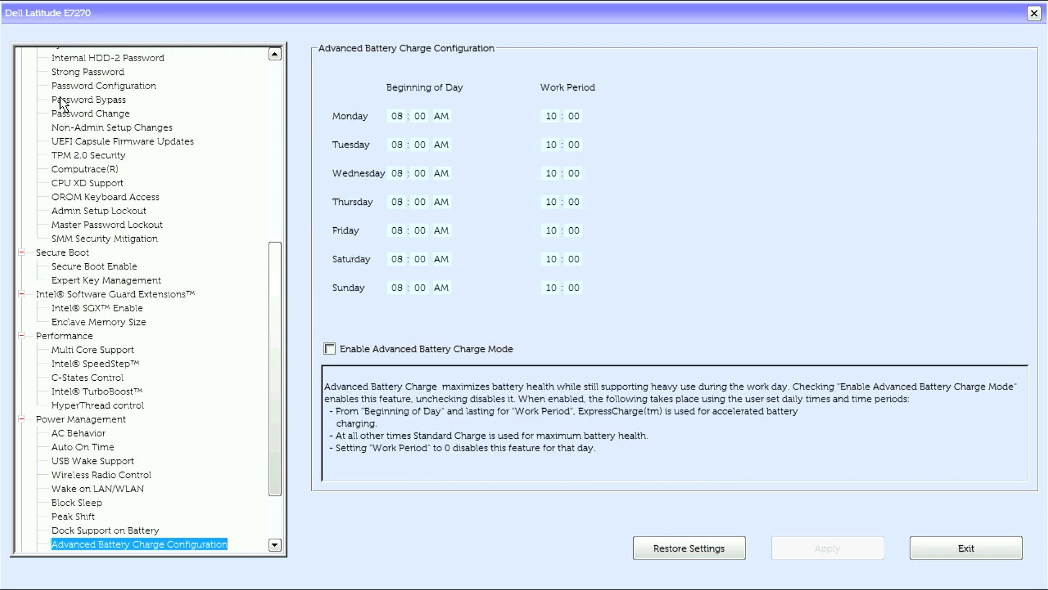
{"action": "left_click", "coordinate": [133, 544]}
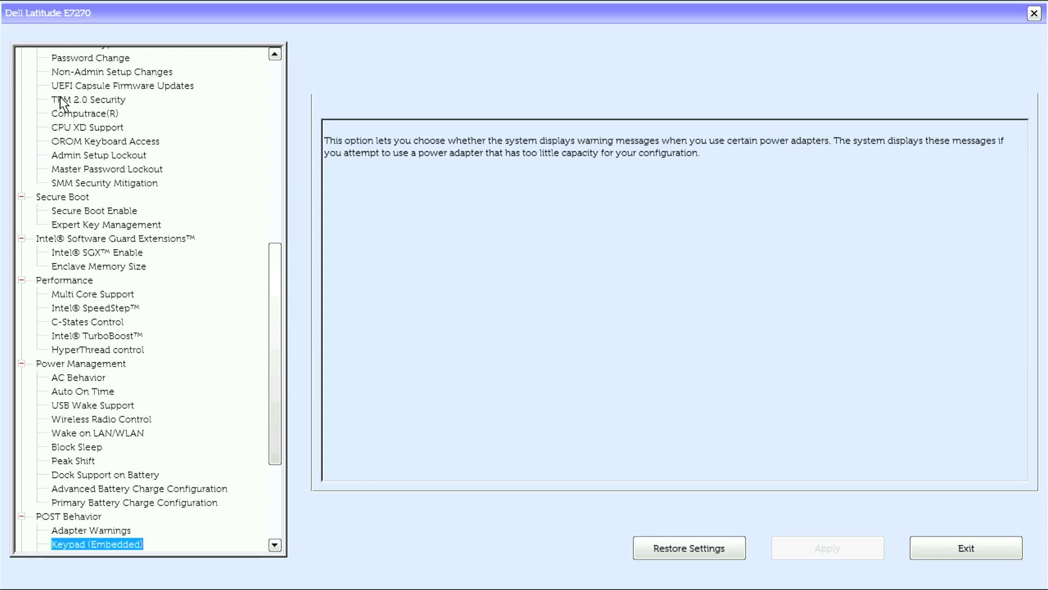
View Mouse/Touchpad, Numlock Enable, Fn Key Emulation and Fastboot, then VT for Direct I/O
{"action": "left_click", "coordinate": [89, 543]}
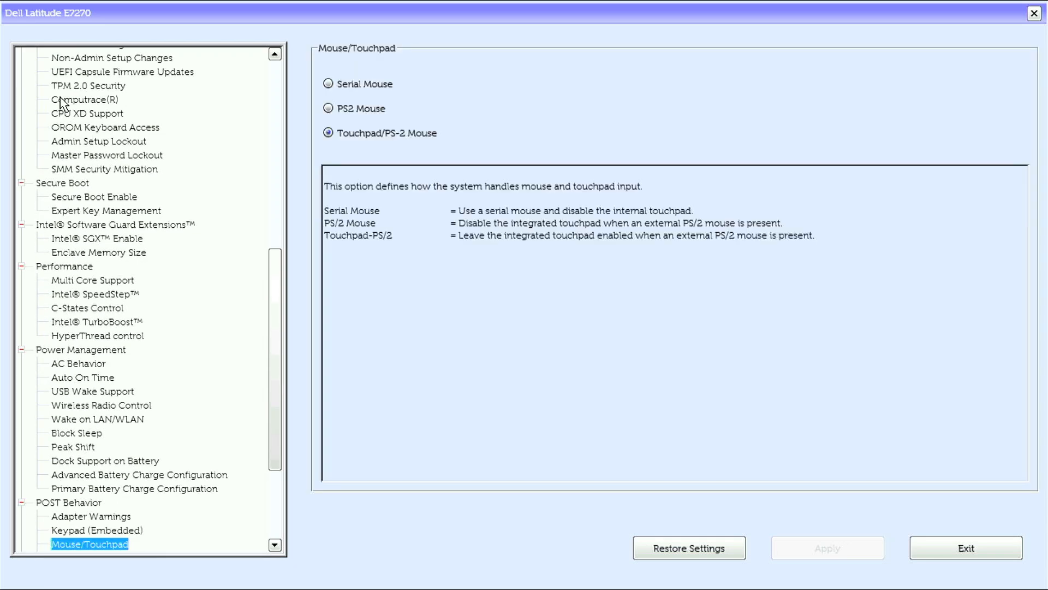
{"action": "left_click", "coordinate": [88, 544]}
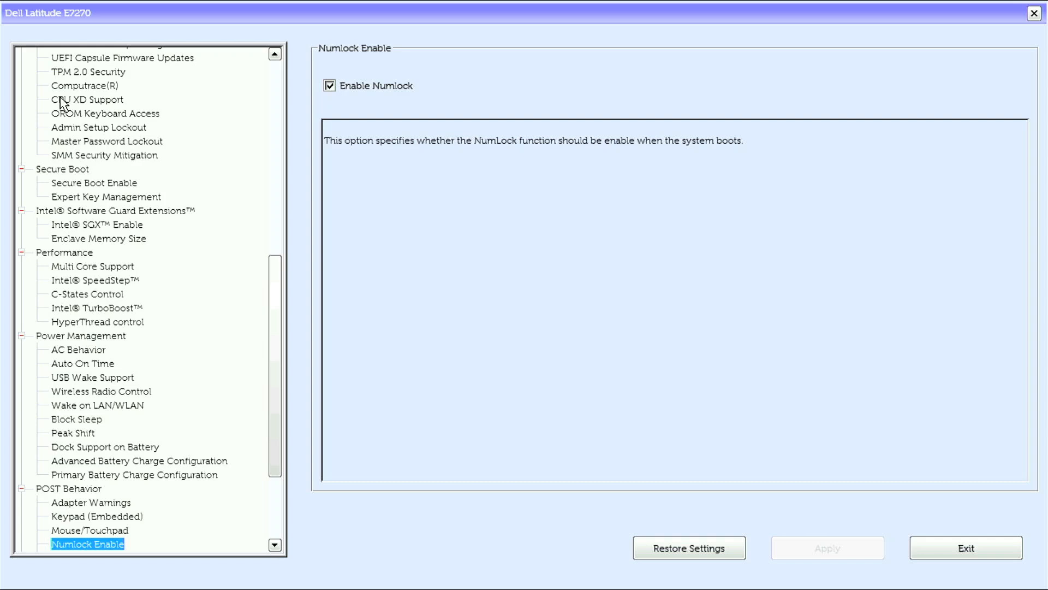
{"action": "left_click", "coordinate": [91, 544]}
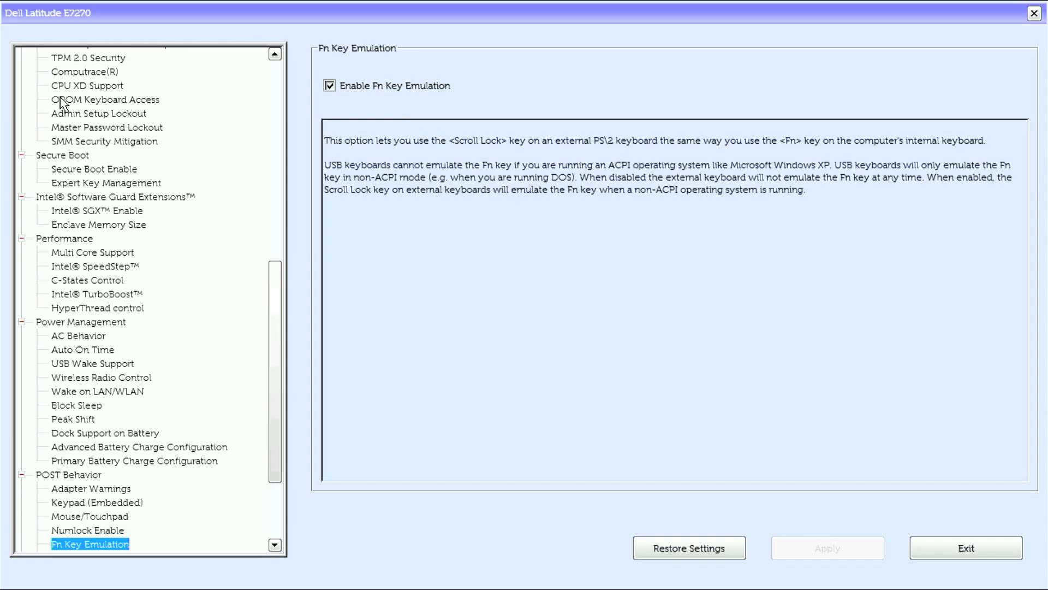
{"action": "left_click", "coordinate": [91, 543]}
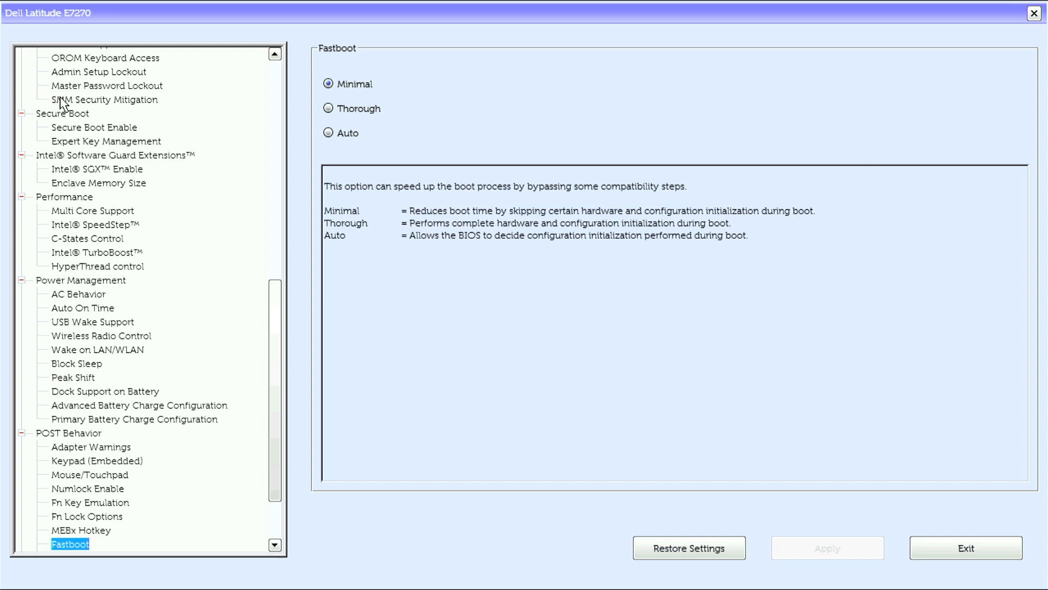
{"action": "left_click", "coordinate": [104, 543]}
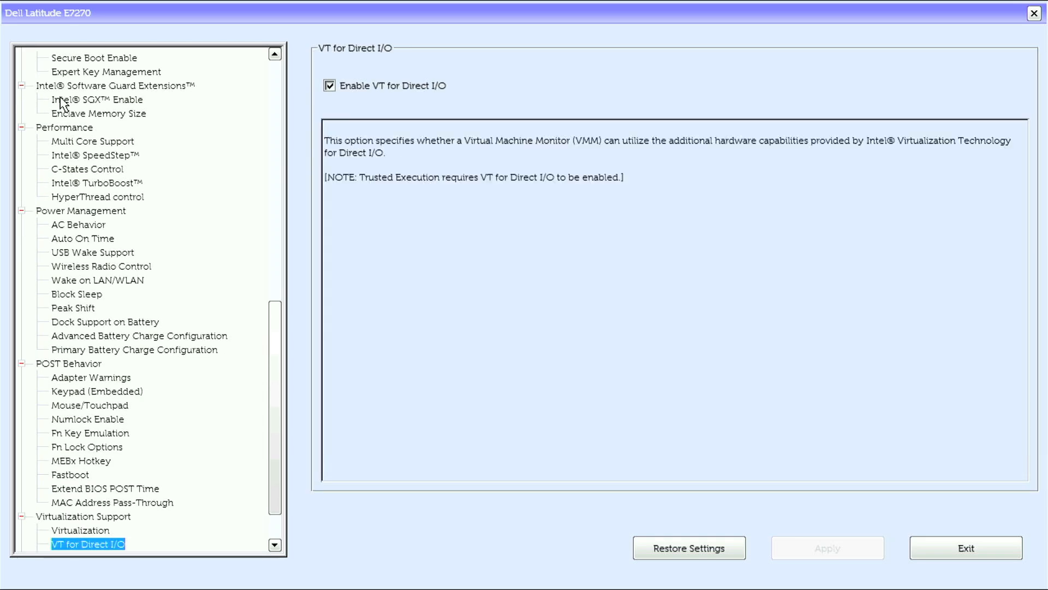
View the System Logs Thermal Events and Power Events logs
{"action": "left_click", "coordinate": [92, 543]}
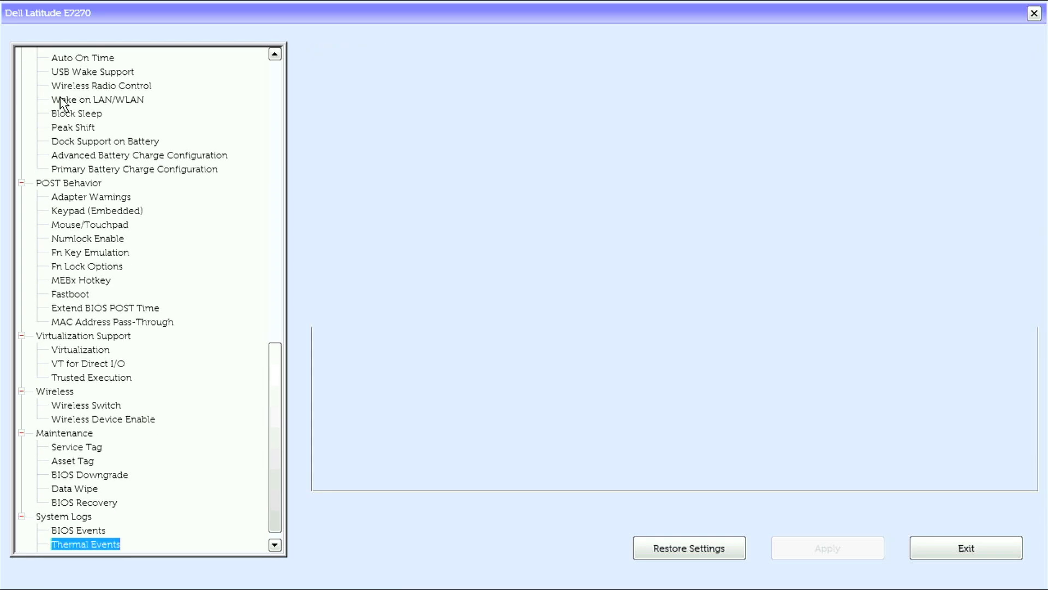
{"action": "left_click", "coordinate": [82, 544]}
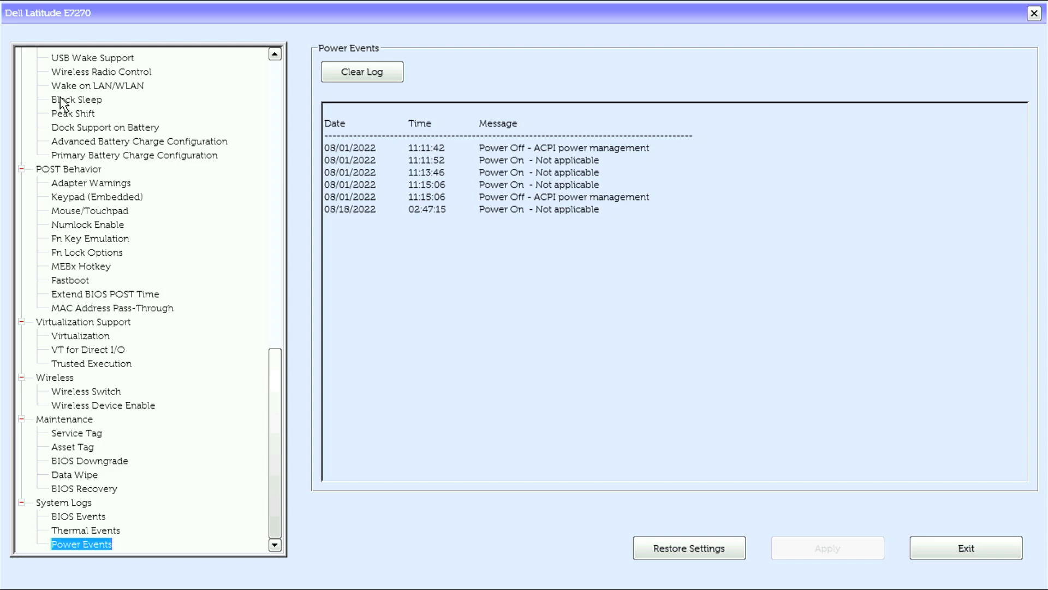